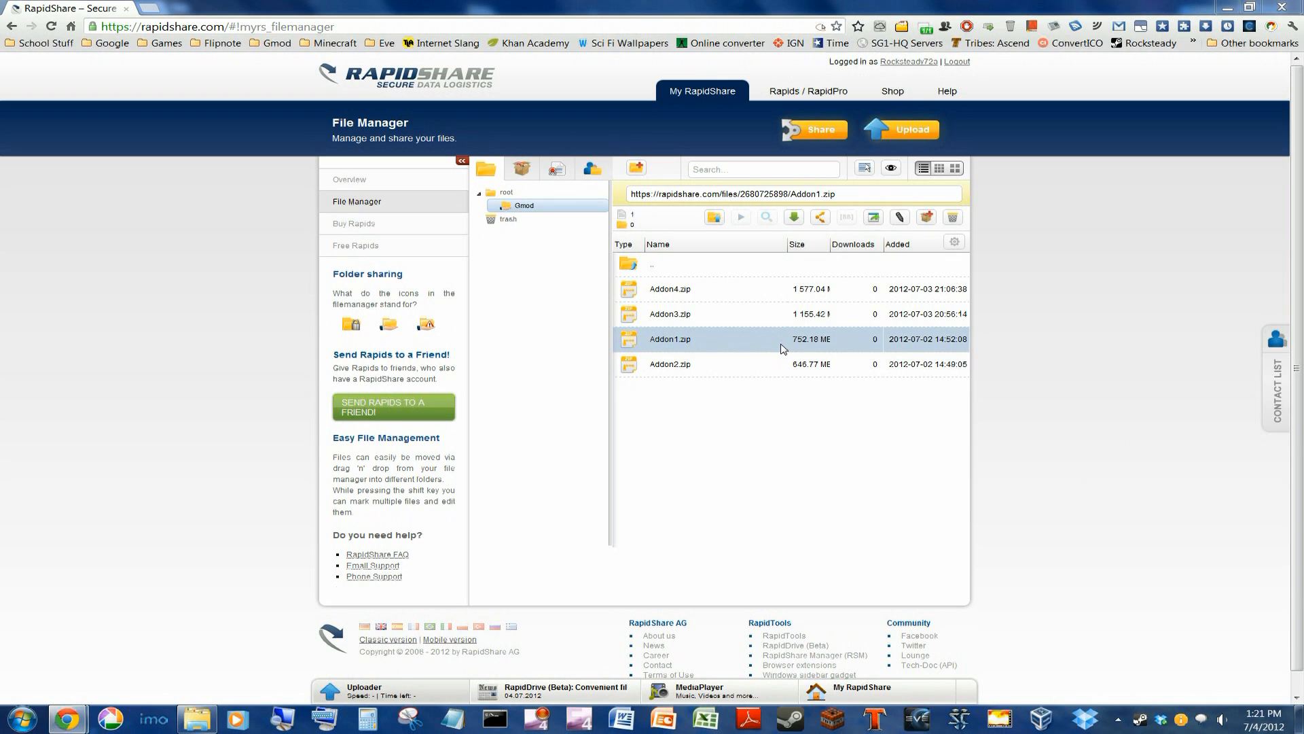
{"action": "mouse_move", "coordinate": [668, 353]}
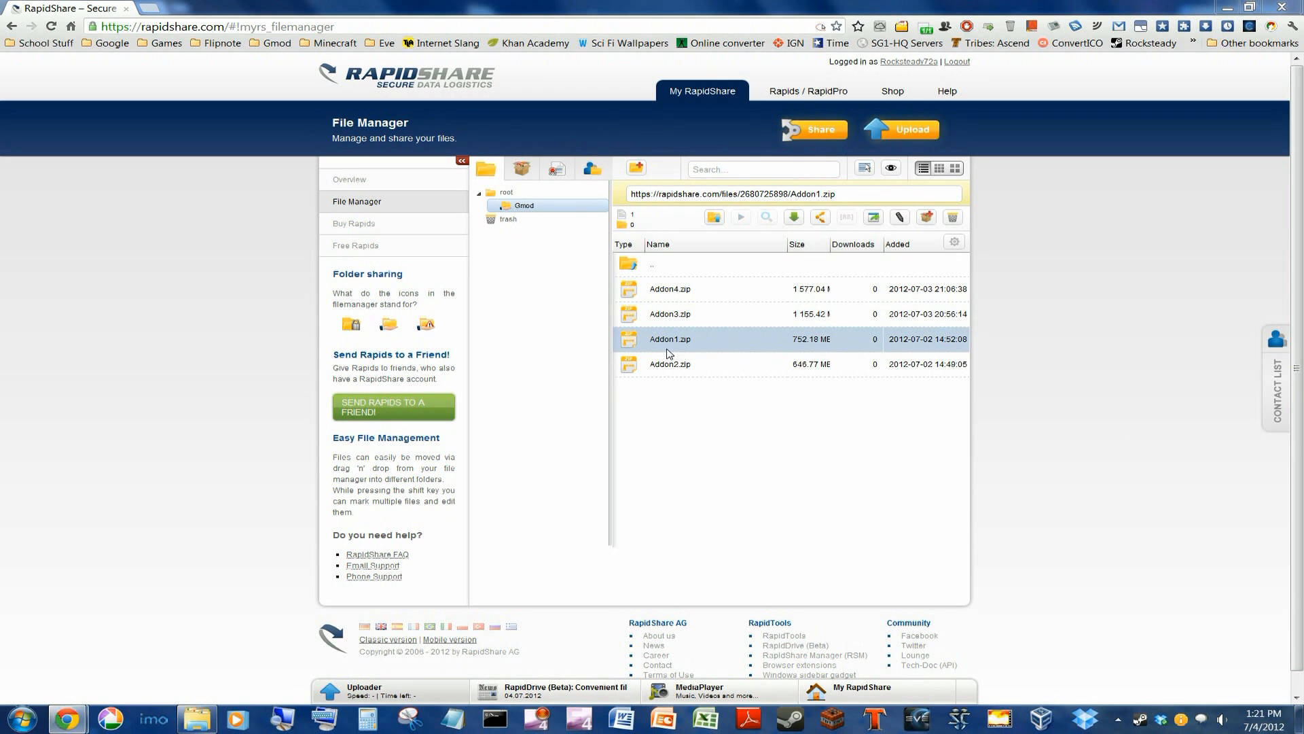
{"action": "mouse_move", "coordinate": [636, 339]}
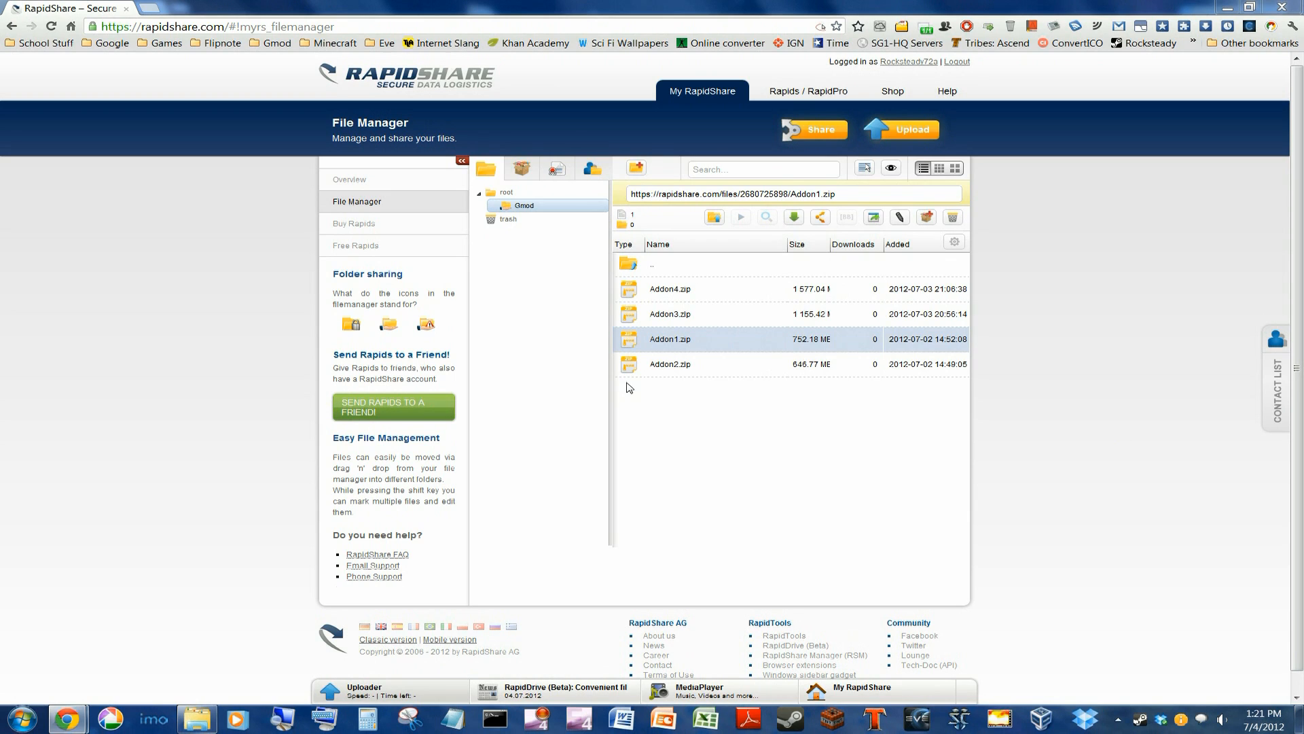
{"action": "mouse_move", "coordinate": [707, 291]}
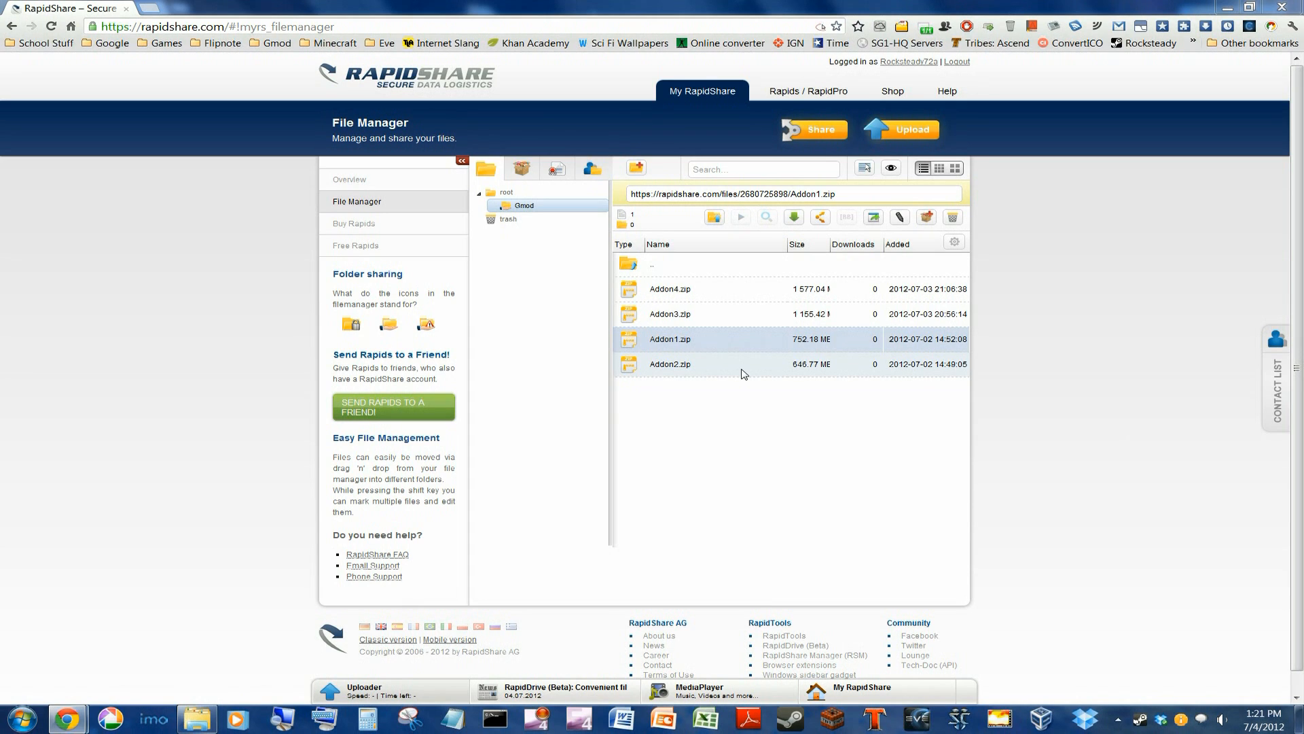
Step: Select Addon1.zip in the file list and bring up its download page
{"action": "left_click", "coordinate": [670, 288]}
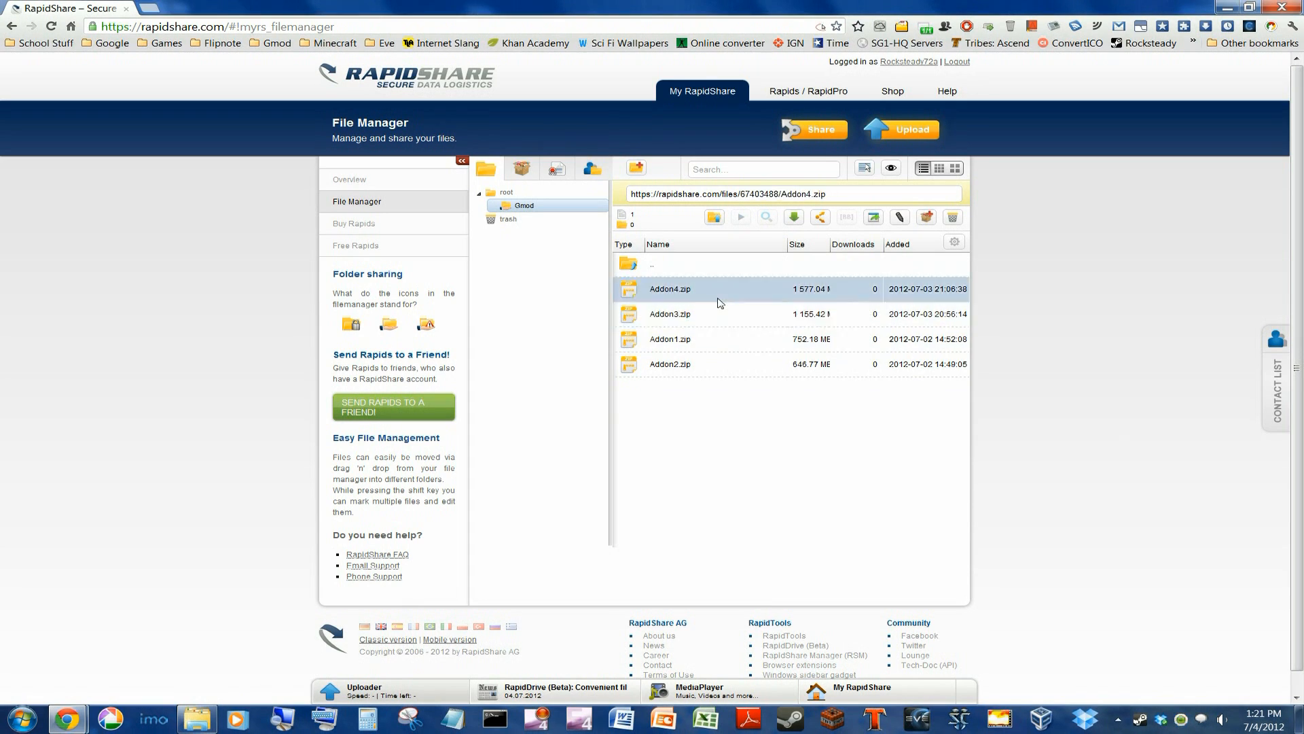
{"action": "left_click", "coordinate": [670, 340]}
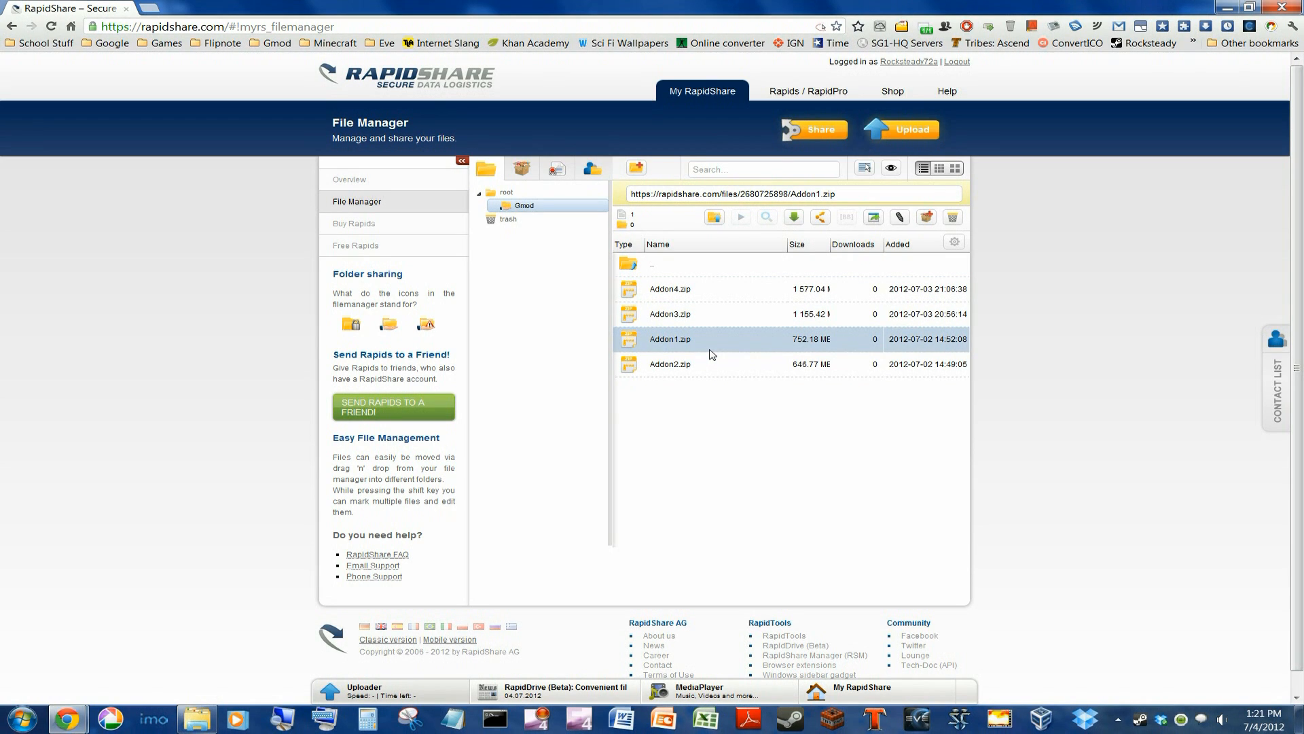
{"action": "left_click", "coordinate": [670, 338]}
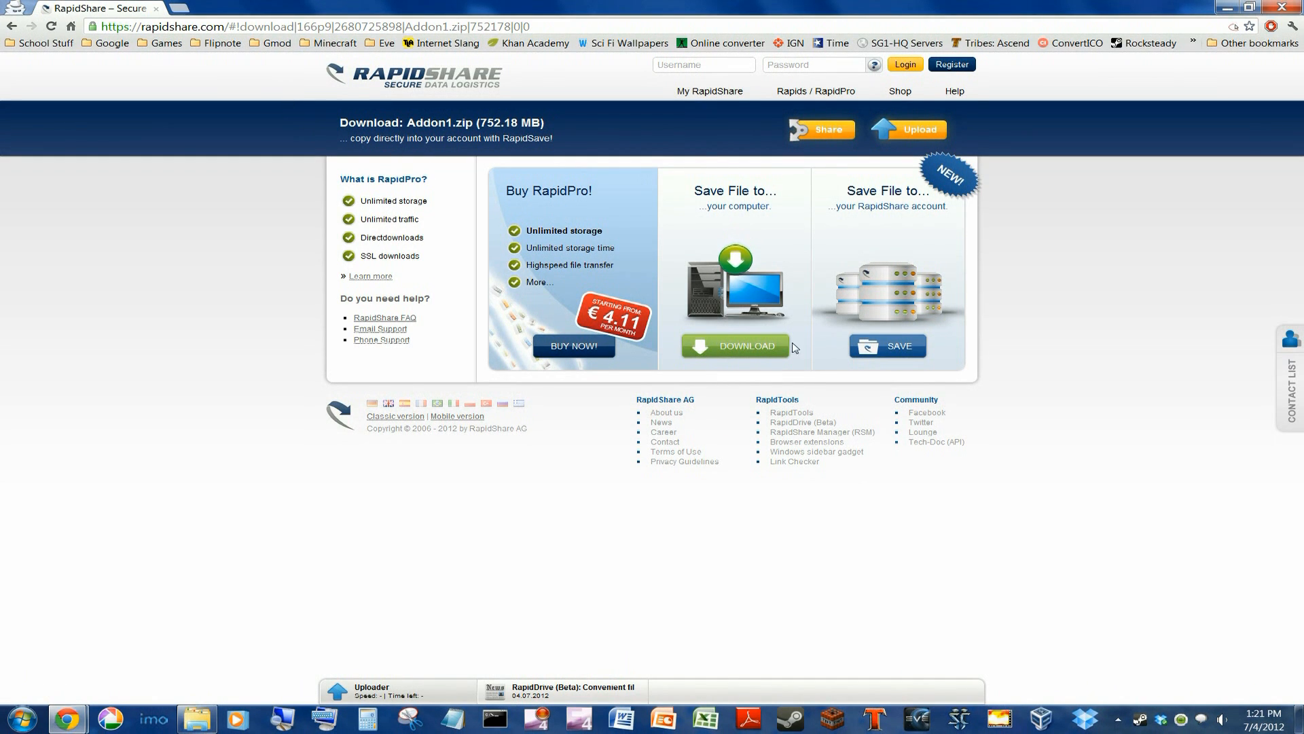
{"action": "mouse_move", "coordinate": [197, 717]}
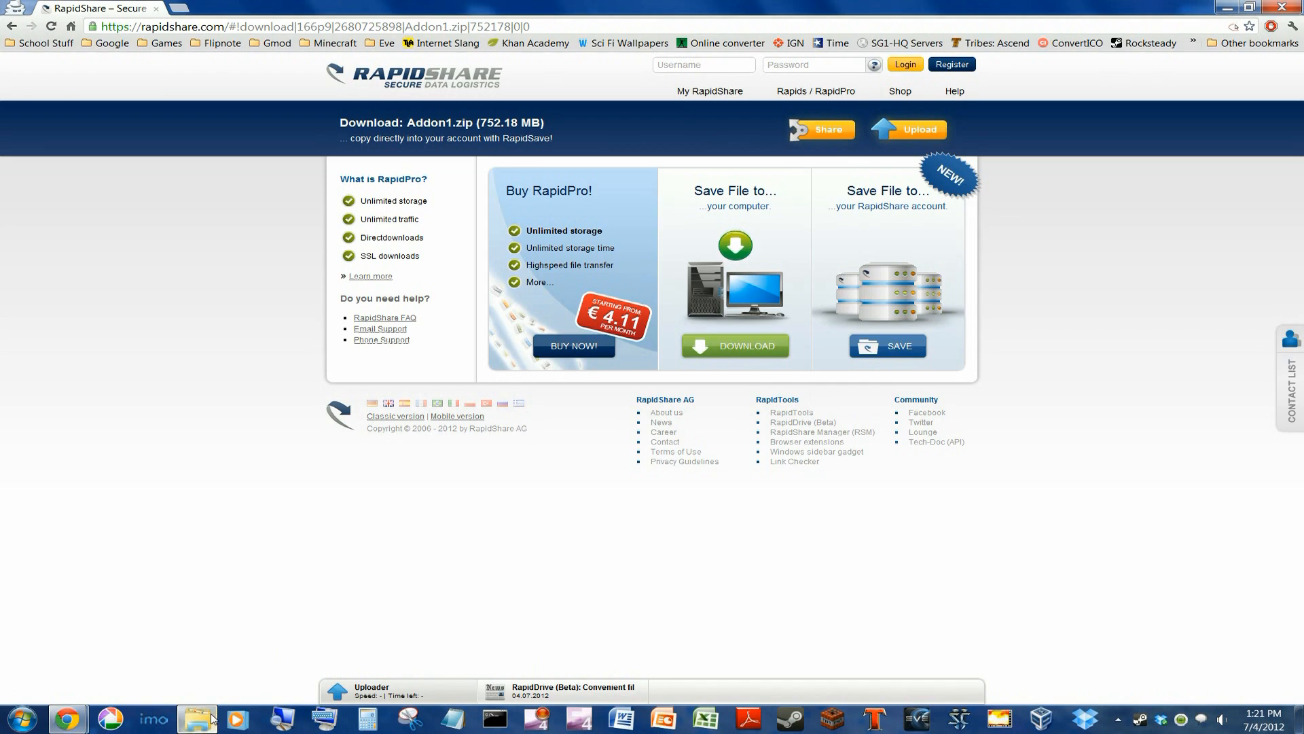
Step: Switch to the addons folder, select the episode_2 content folder and look through the listing
{"action": "left_click", "coordinate": [197, 717]}
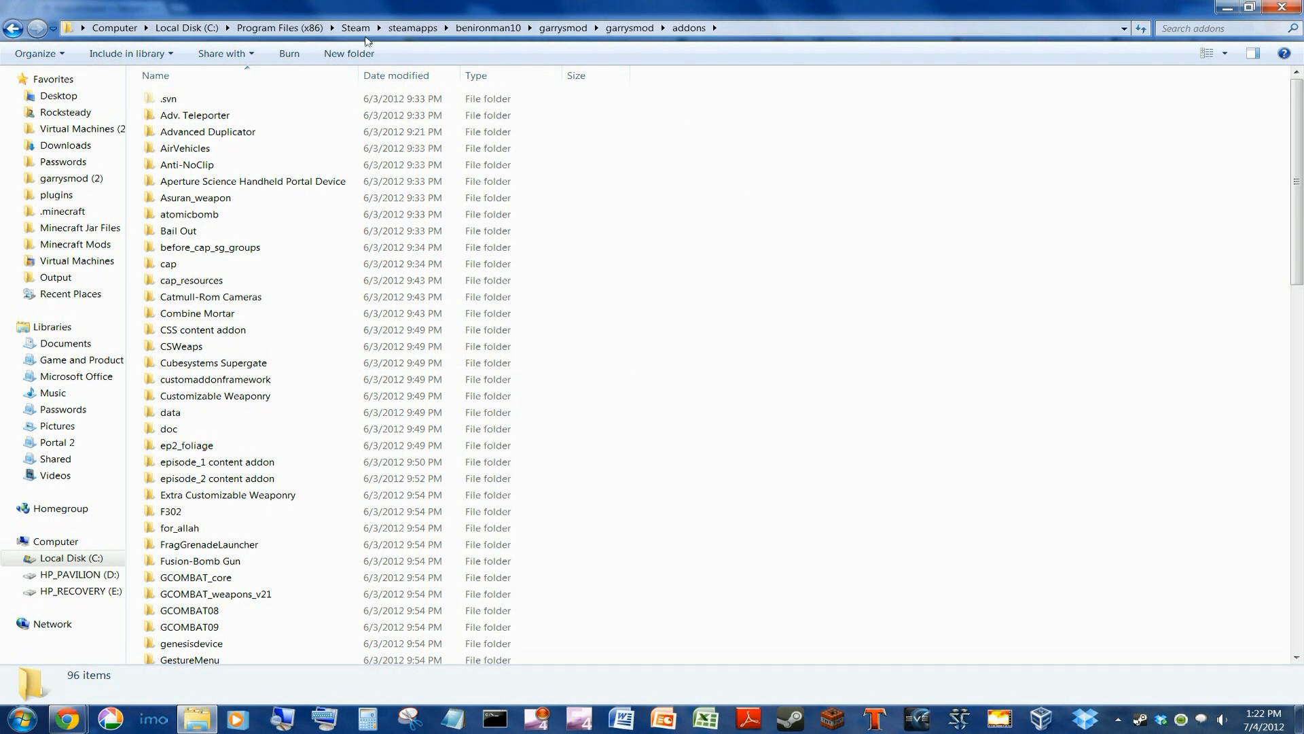
{"action": "mouse_move", "coordinate": [1076, 285]}
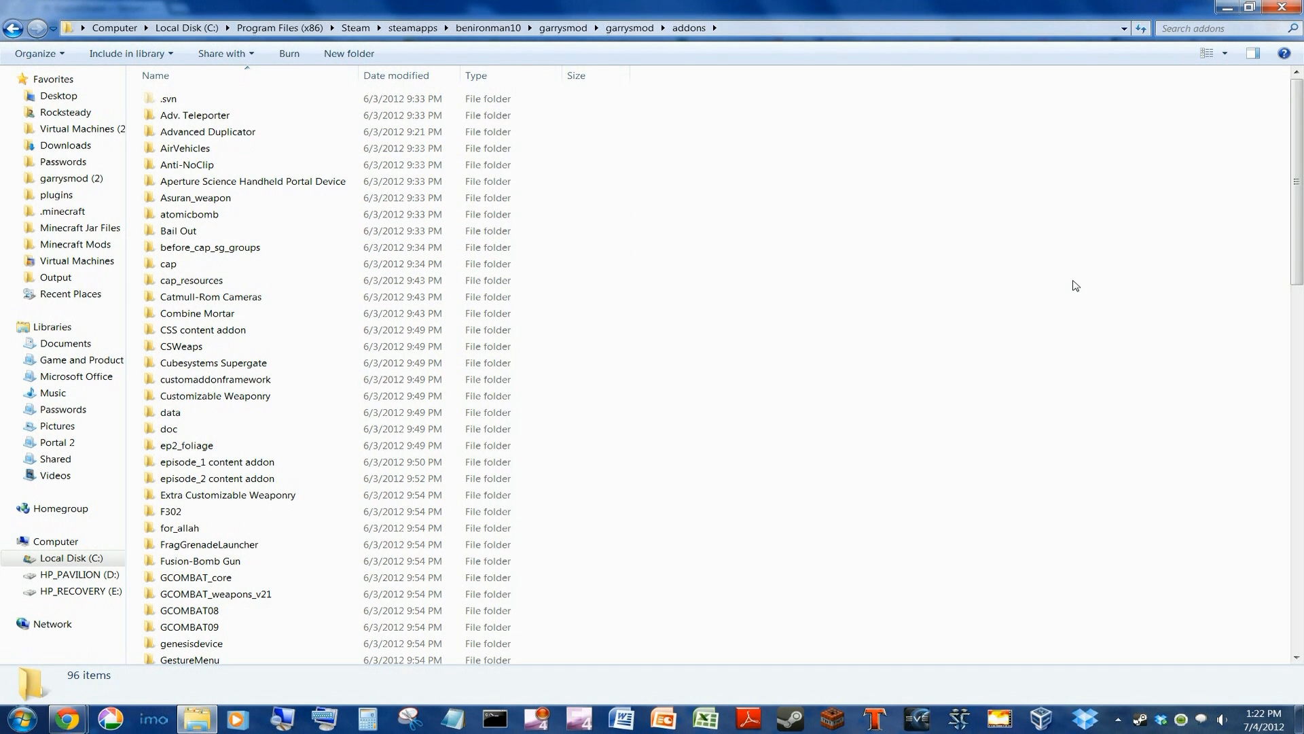
{"action": "left_click", "coordinate": [217, 462]}
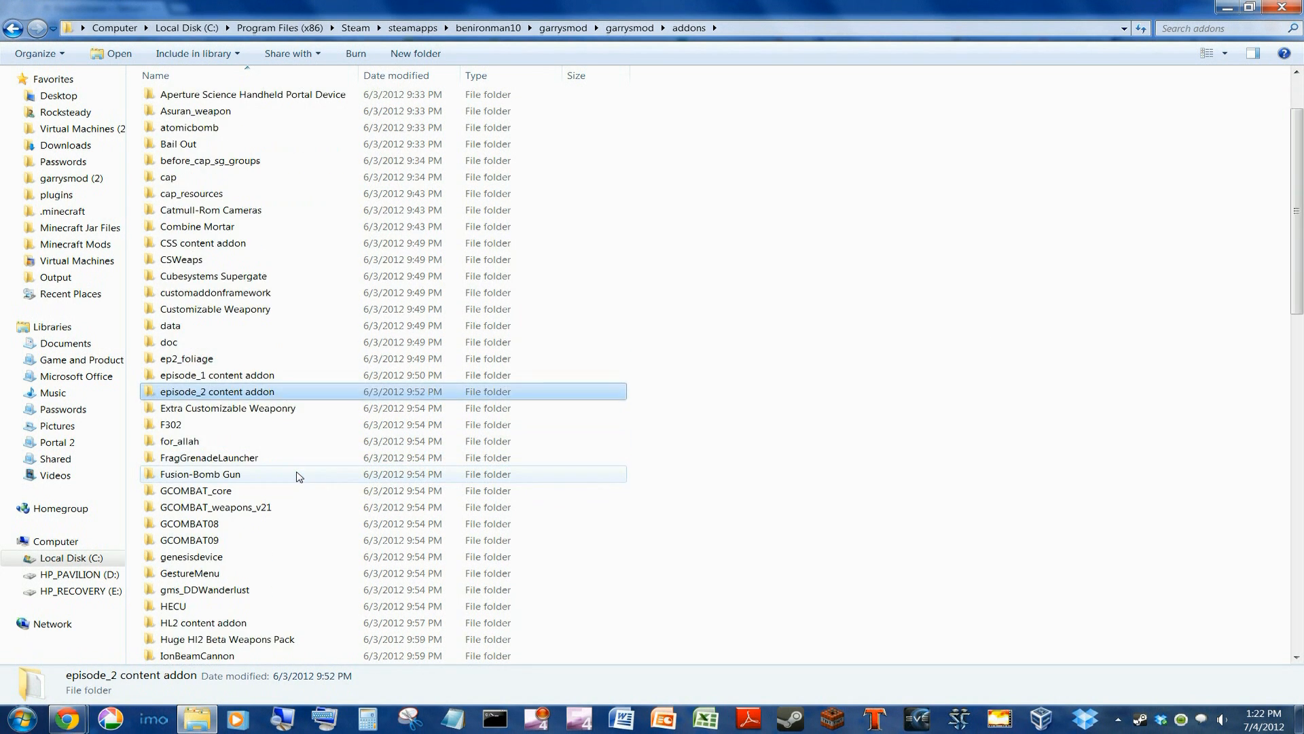
{"action": "scroll", "scroll_direction": "down", "scroll_amount": 3}
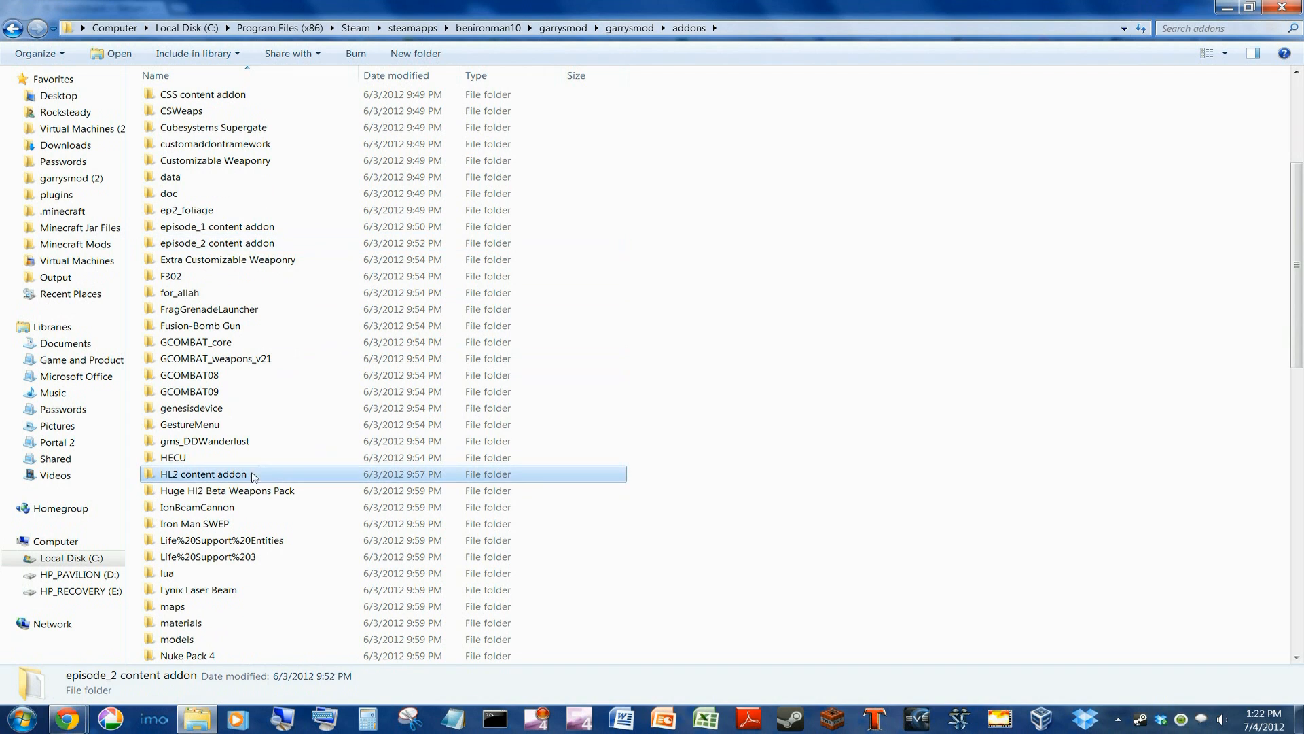
{"action": "scroll", "scroll_direction": "up", "scroll_amount": 3}
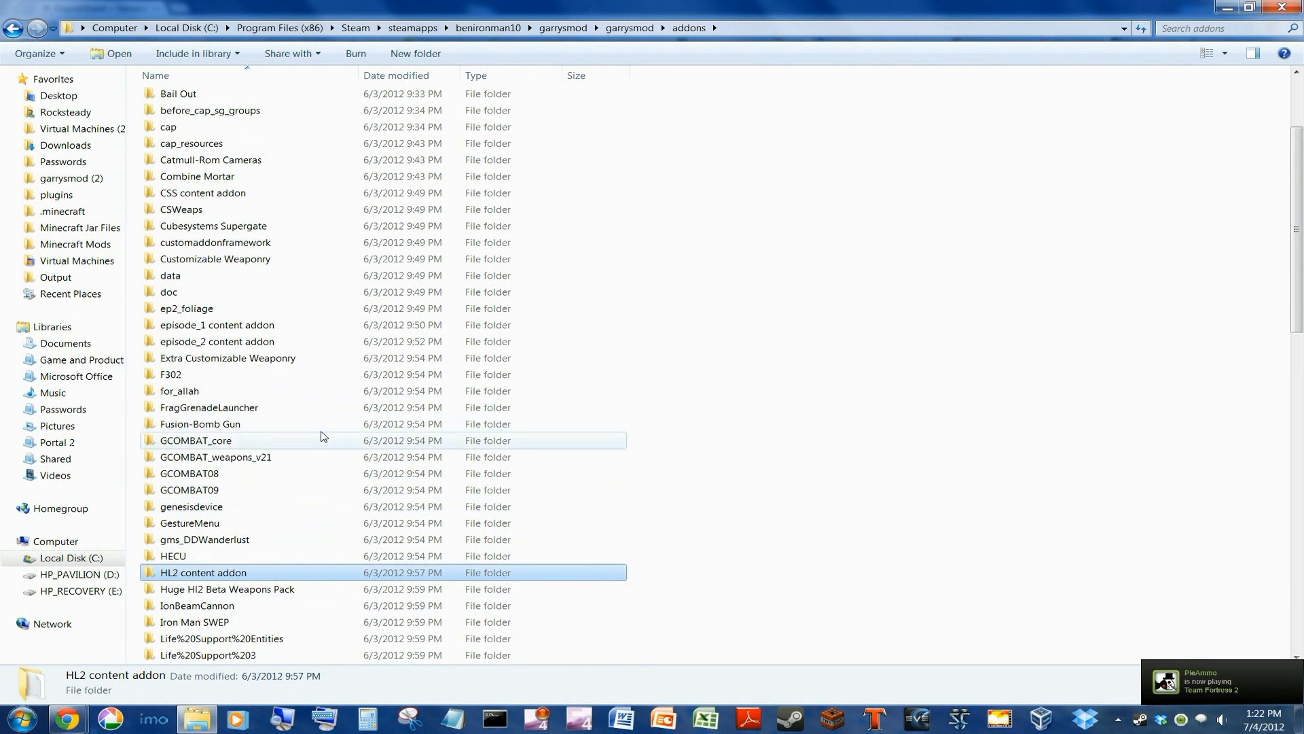
{"action": "scroll", "scroll_direction": "up", "scroll_amount": 3}
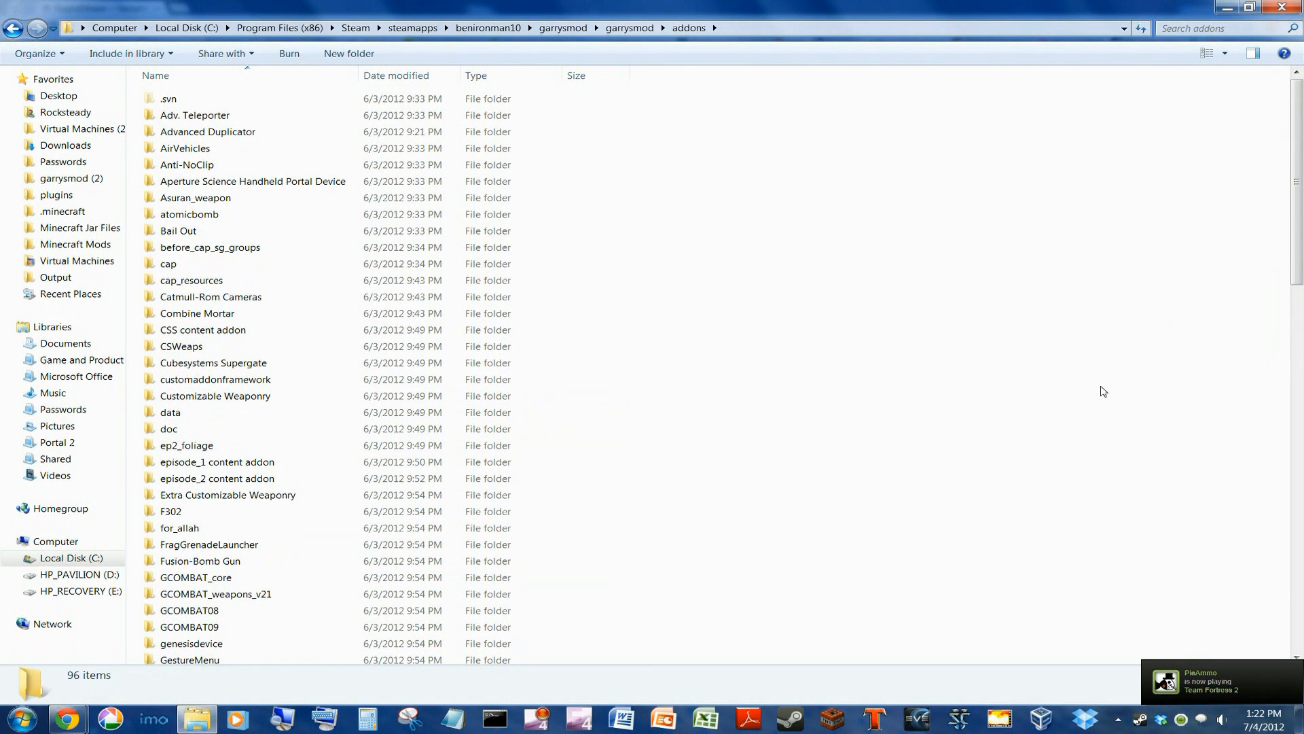